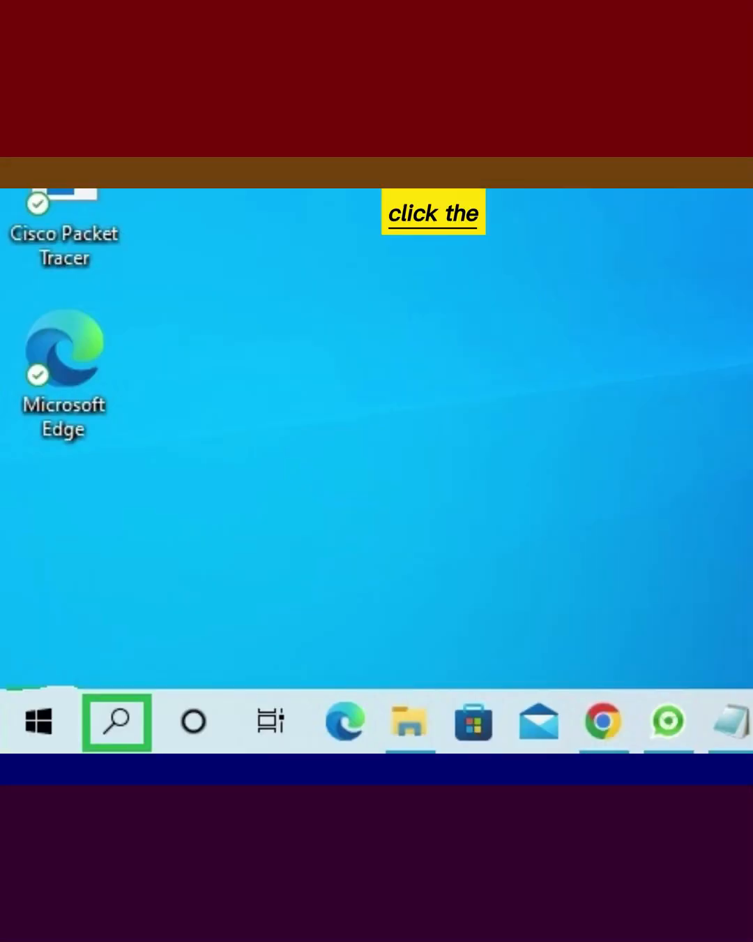
- Launch Run from Windows Search and go to C:\Windows\system32
click(115, 723)
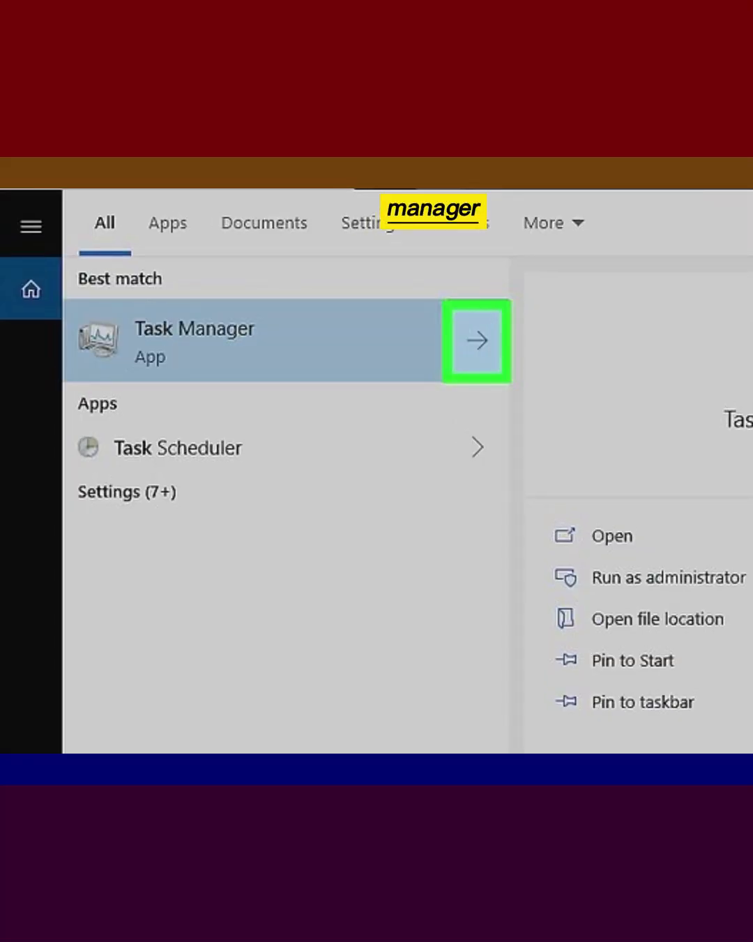
text(RUN)
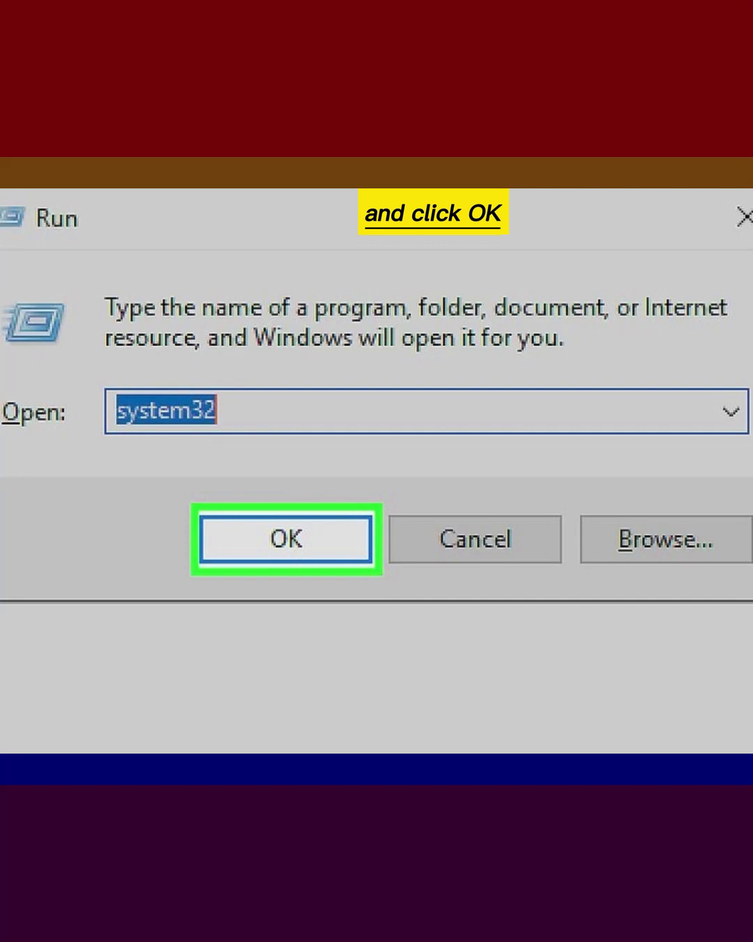
click(285, 538)
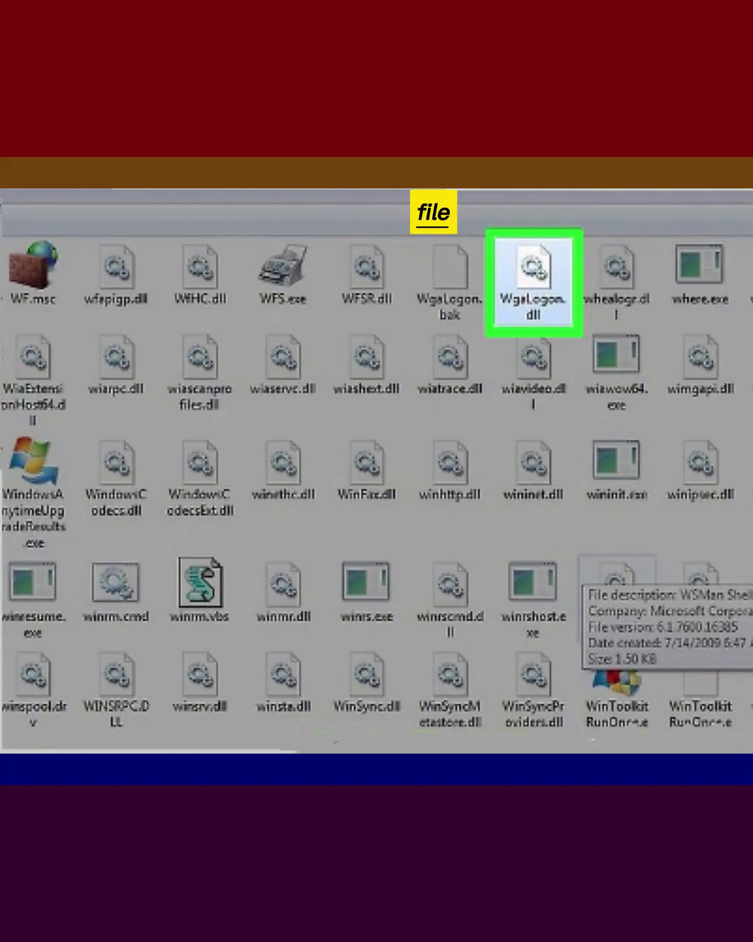
- Bring up the context menu on WgaLogon.dll to rename it to WgaLogon.dll.bak
right_click(416, 346)
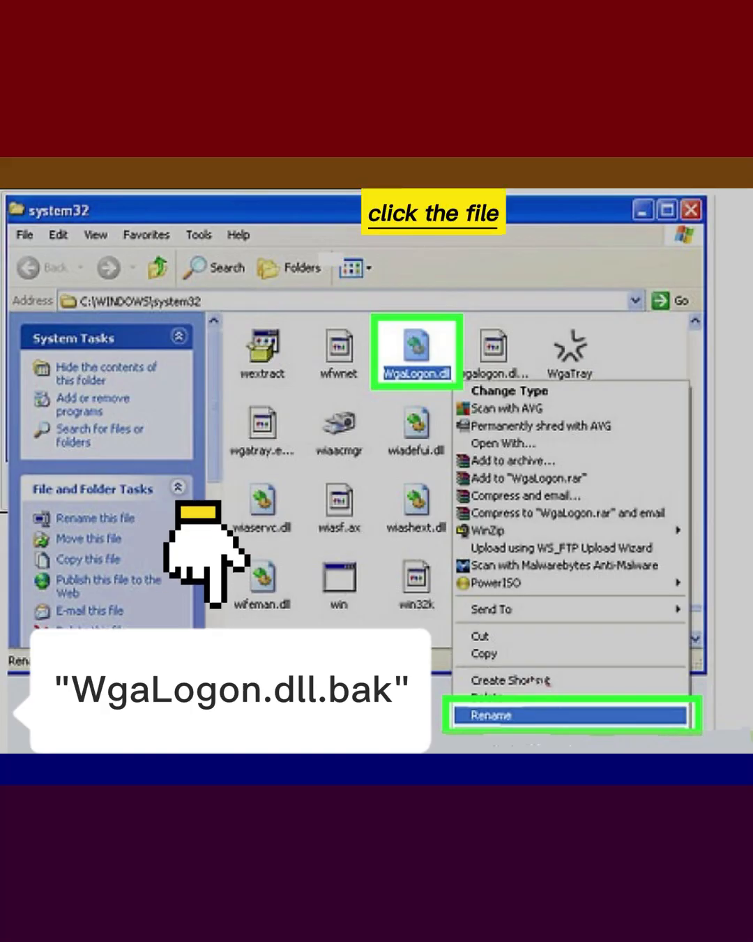